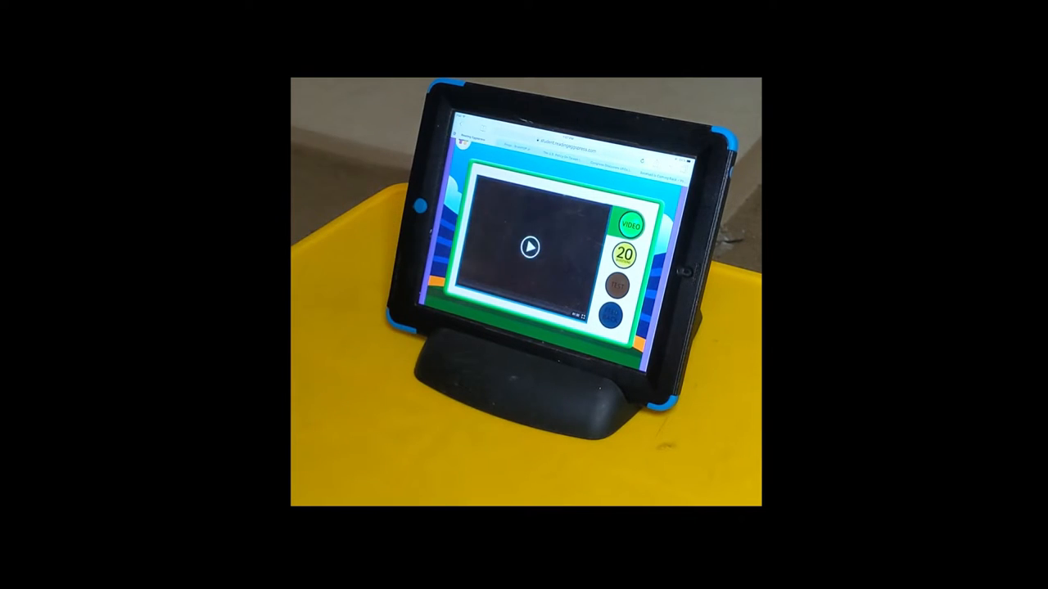
Start playing the compound-words lesson video.
{"action": "left_click", "coordinate": [528, 248]}
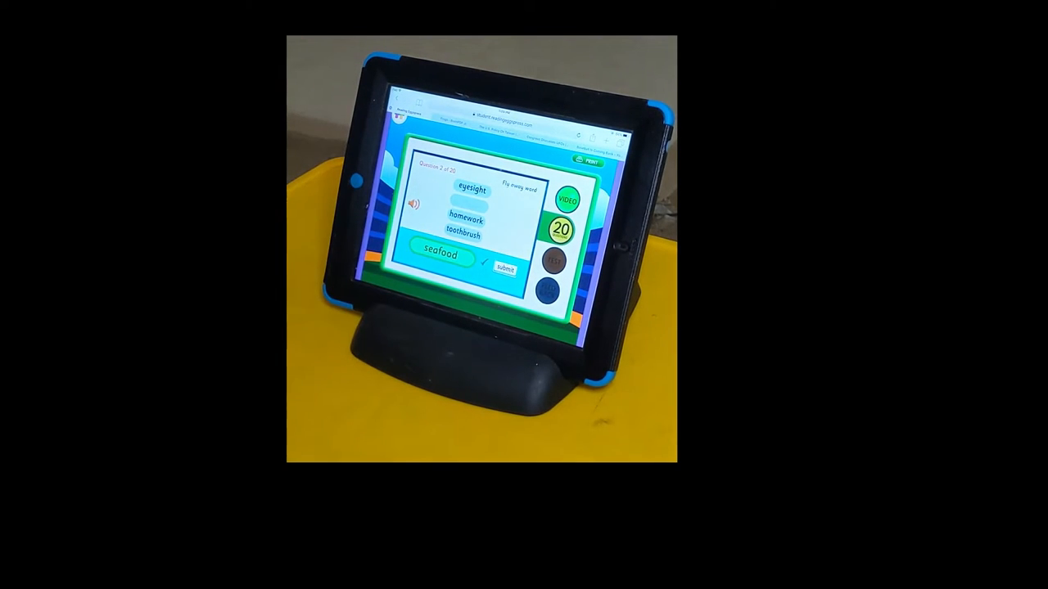
{"action": "left_click", "coordinate": [503, 265]}
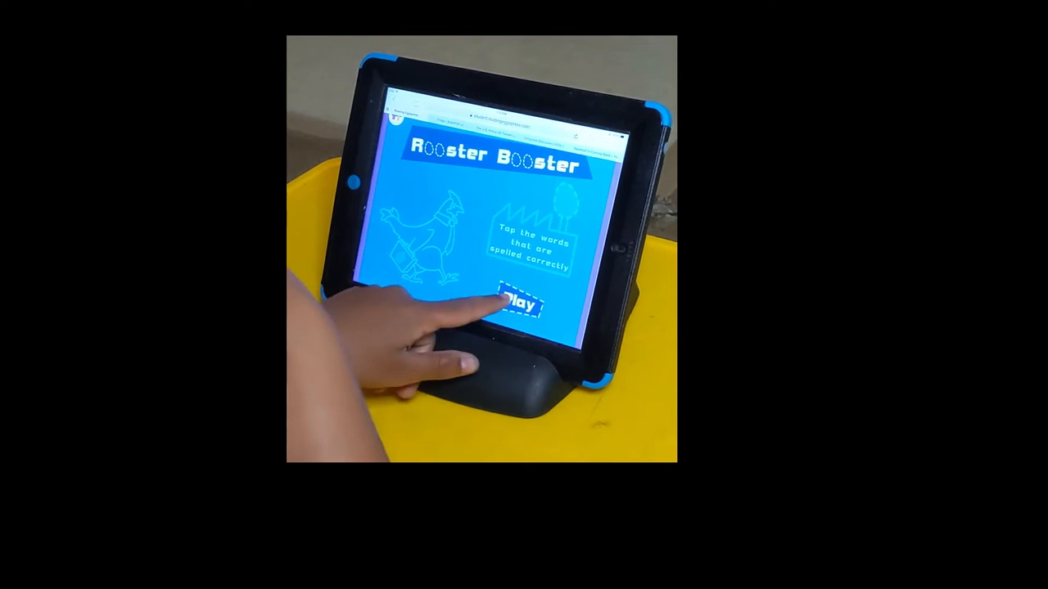
Play Rooster Booster, picking correctly spelled eggs like 'rainbow' until the round ends.
{"action": "left_click", "coordinate": [519, 307]}
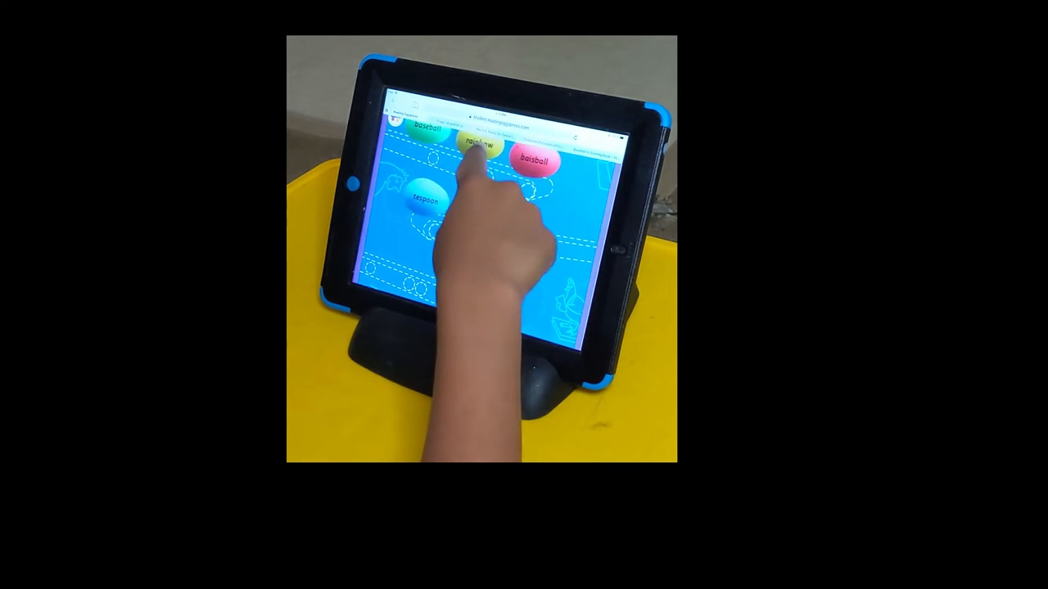
{"action": "left_click", "coordinate": [479, 146]}
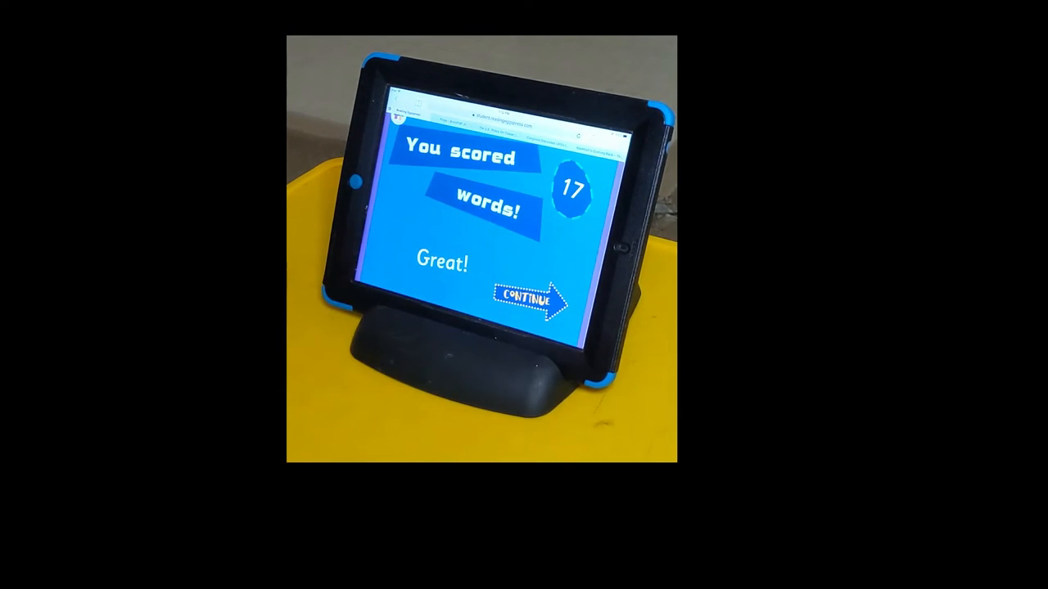
{"action": "left_click", "coordinate": [528, 299]}
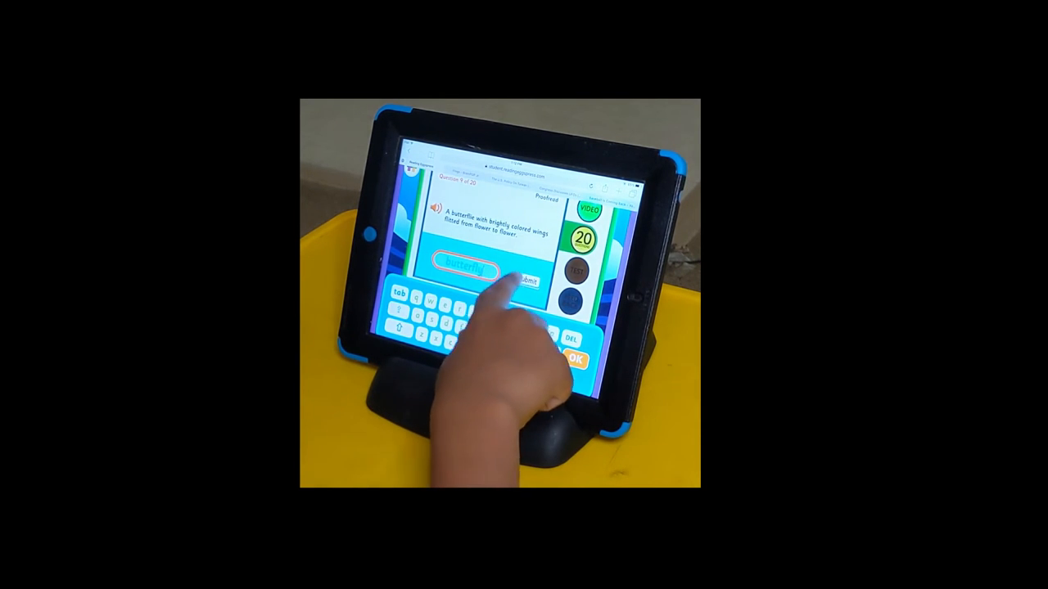
Submit 'butterfly' as the answer to spelling question 9.
{"action": "left_click", "coordinate": [527, 281]}
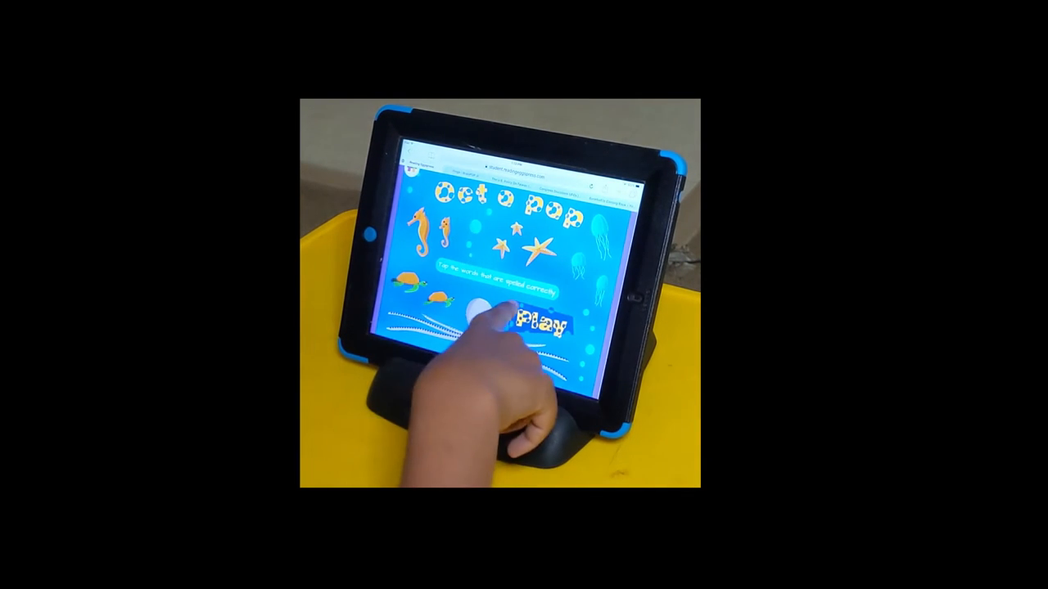
Start Octopop and pop a correctly spelled word bubble.
{"action": "left_click", "coordinate": [508, 320]}
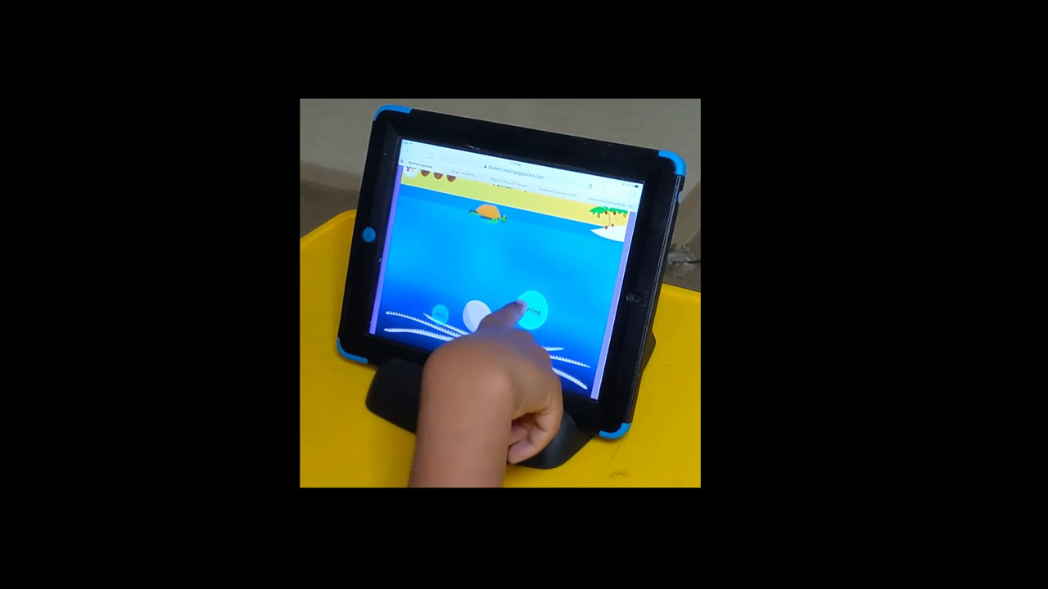
{"action": "left_click", "coordinate": [524, 311]}
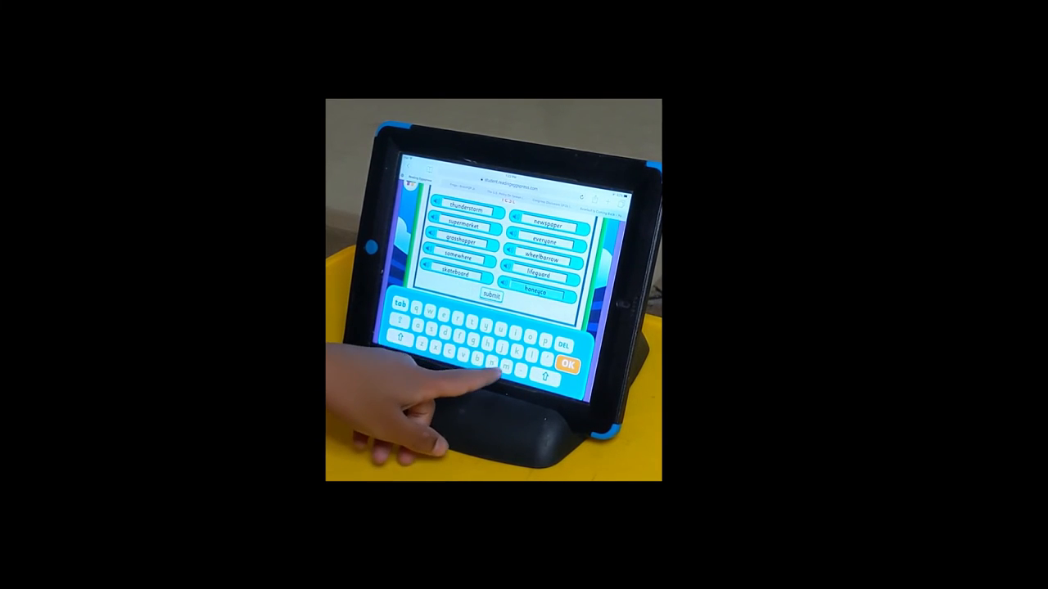
Finish spelling 'honeycomb', then open Conservation topics in BrainPOP Jr.
{"action": "left_click", "coordinate": [487, 366]}
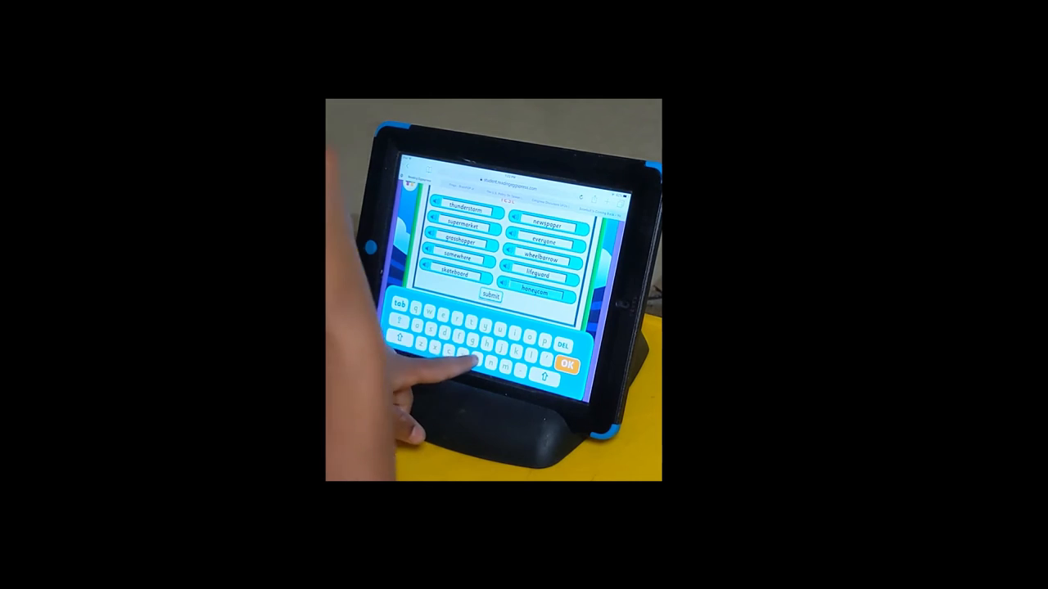
{"action": "left_click", "coordinate": [485, 292]}
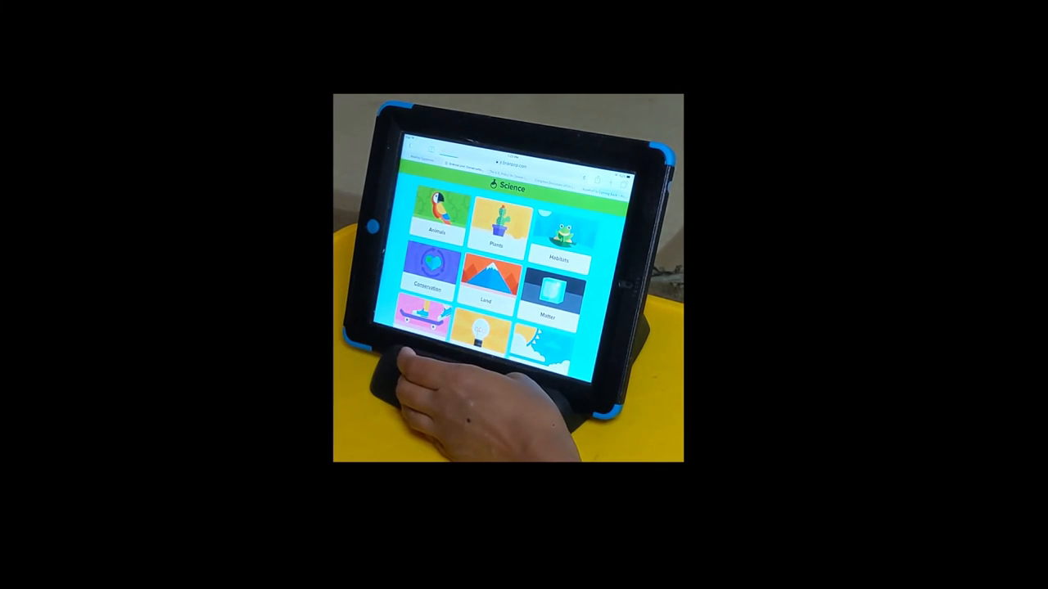
{"action": "left_click", "coordinate": [435, 279]}
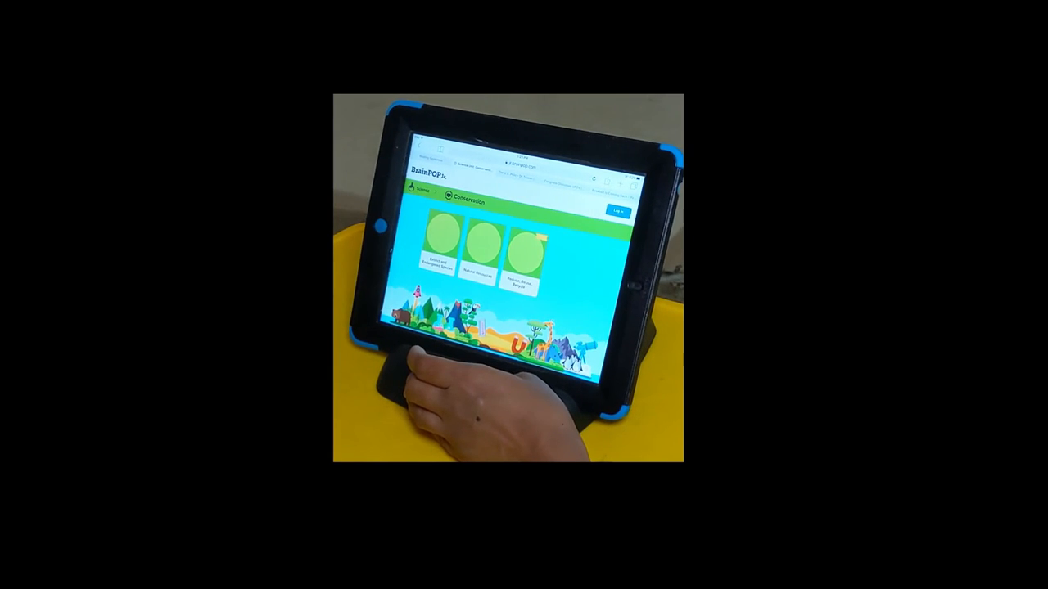